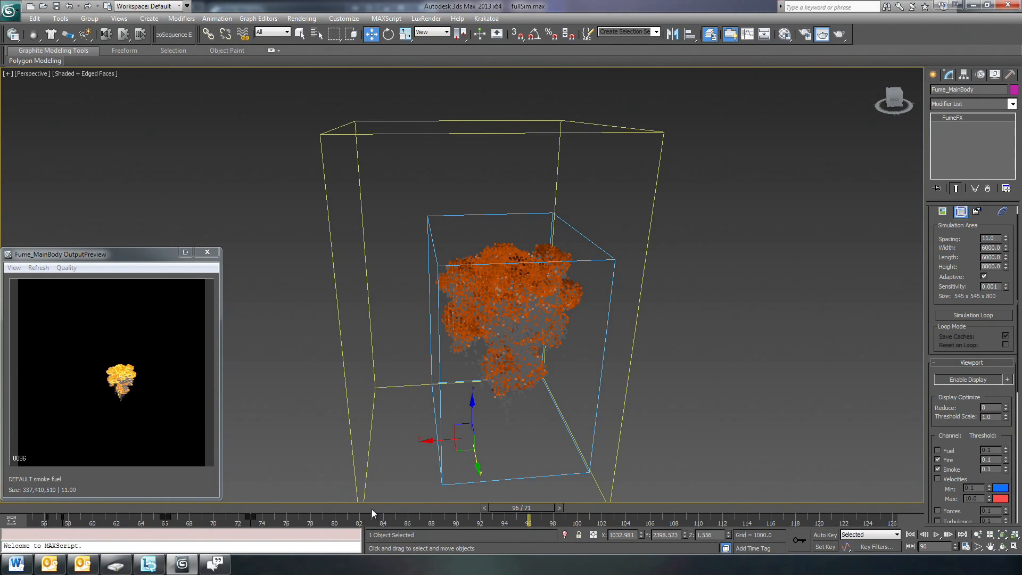
Step: Scrub through the fire simulation to compare early and late explosion frames
drag(528, 521, 370, 521)
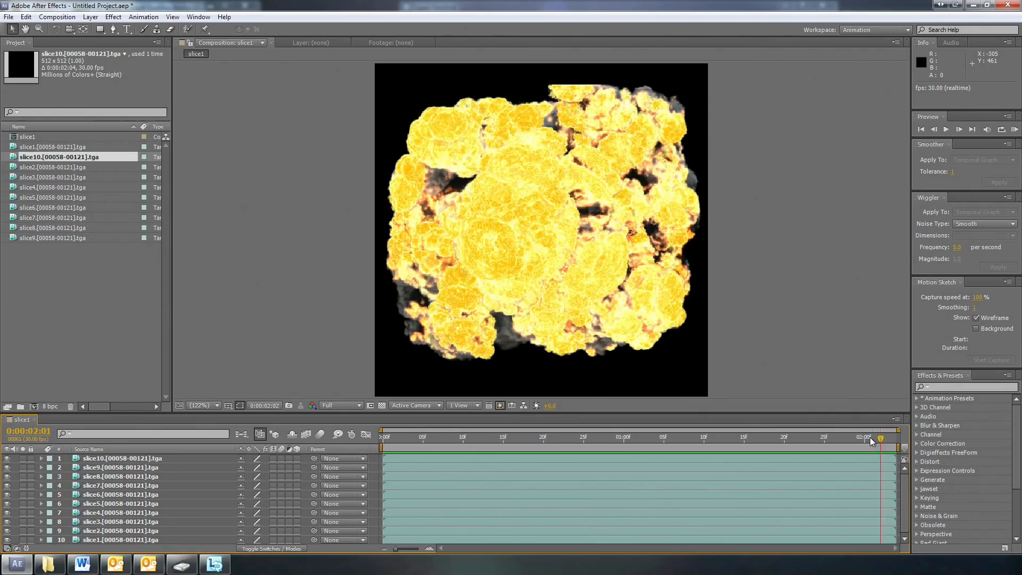
drag(869, 436, 824, 436)
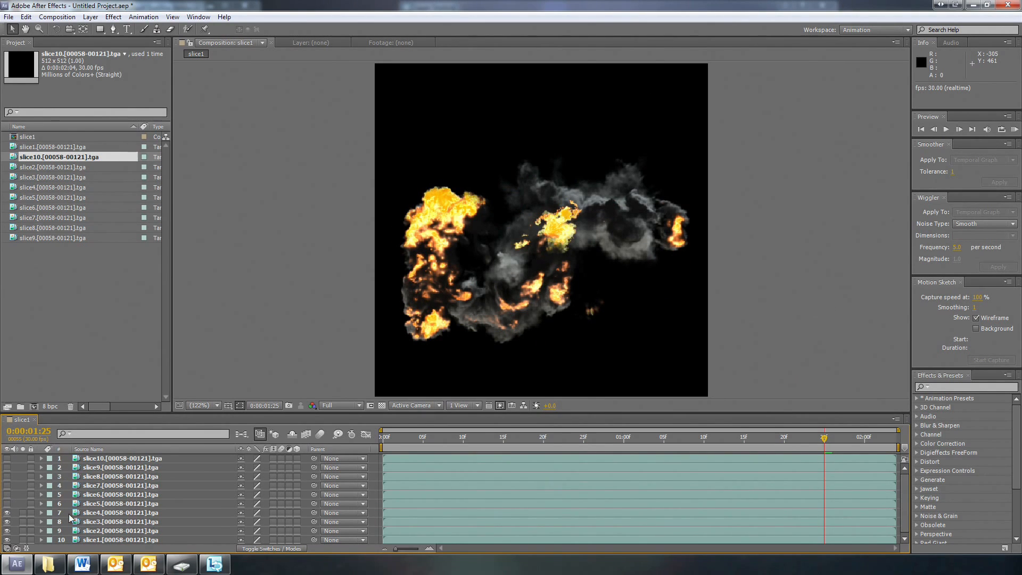
drag(828, 437, 857, 437)
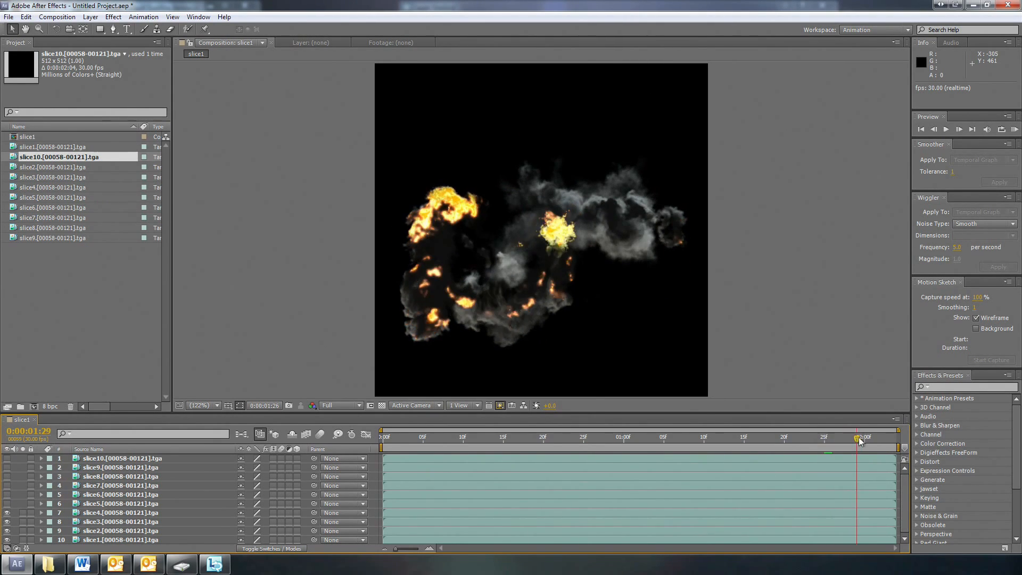
drag(863, 436, 694, 436)
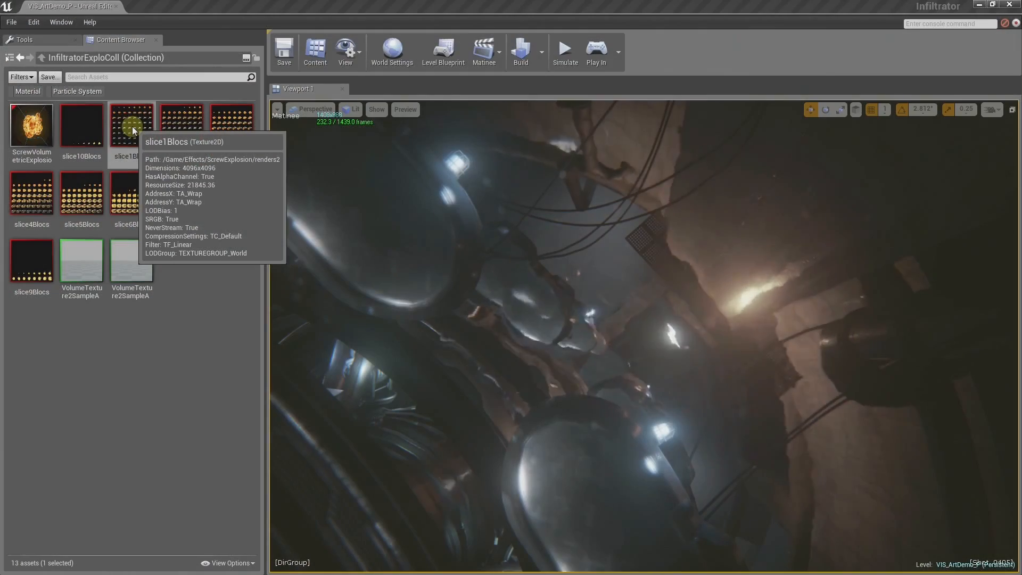
mouse_move(225, 268)
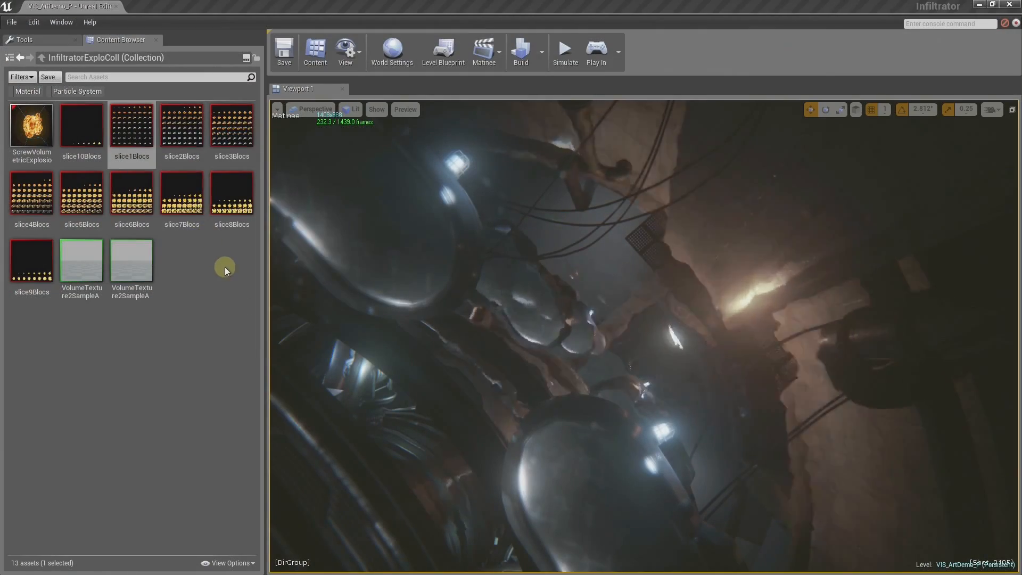
Step: Inspect slice1Blocs in a maximized Texture Editor, then slice7Blocs
double_click(132, 124)
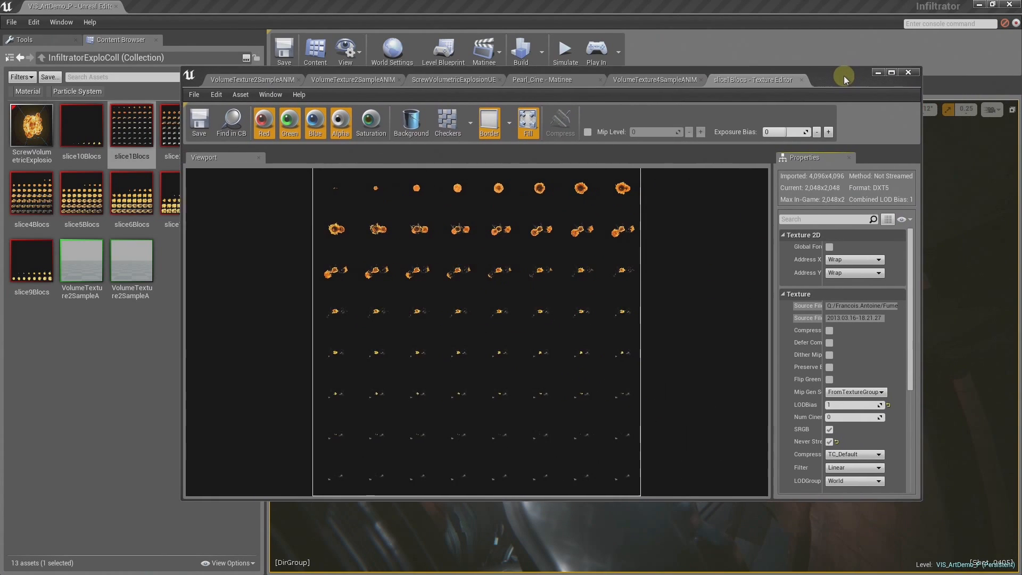
click(891, 72)
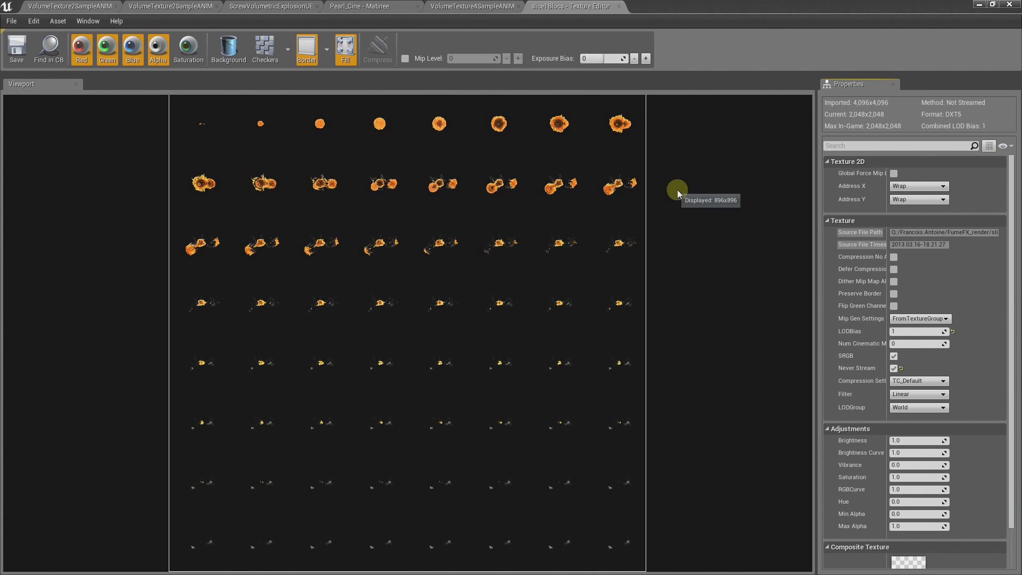
mouse_move(569, 10)
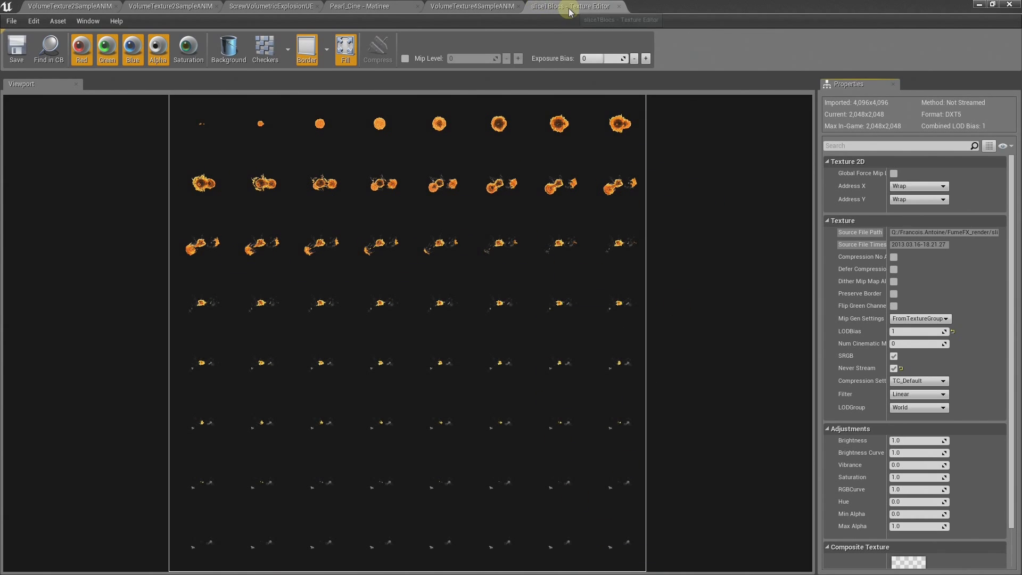
mouse_move(649, 8)
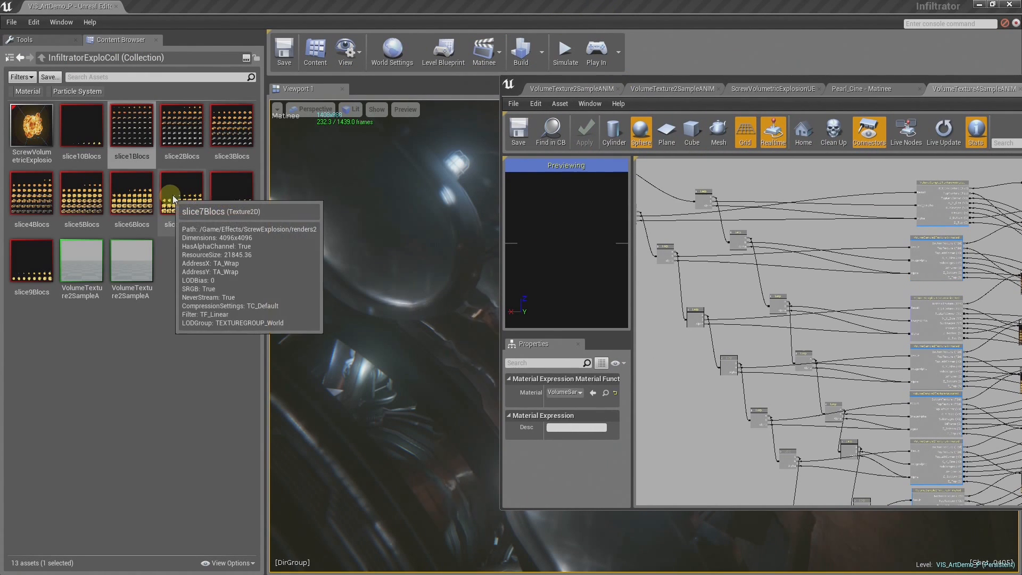
click(971, 89)
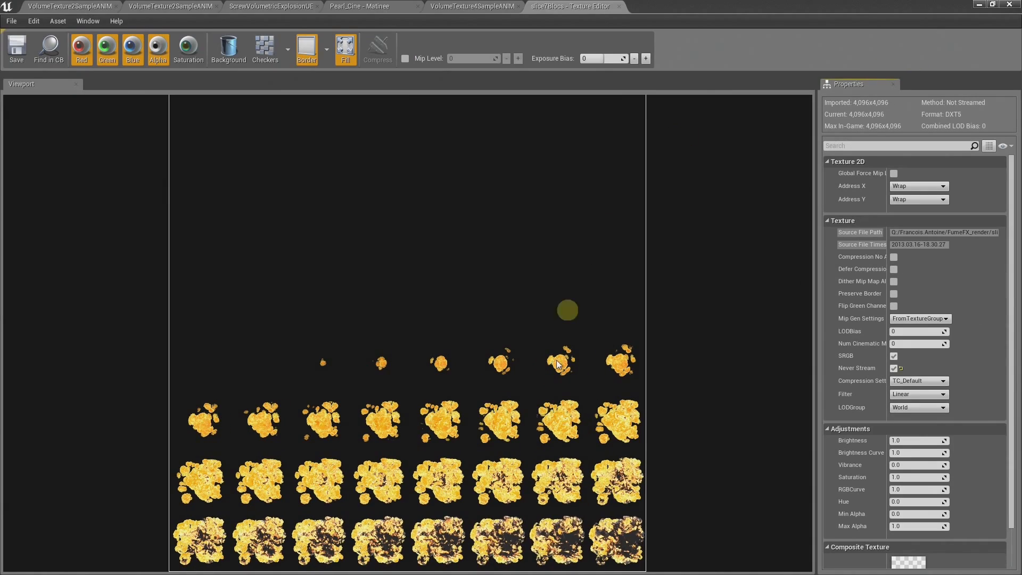
mouse_move(715, 374)
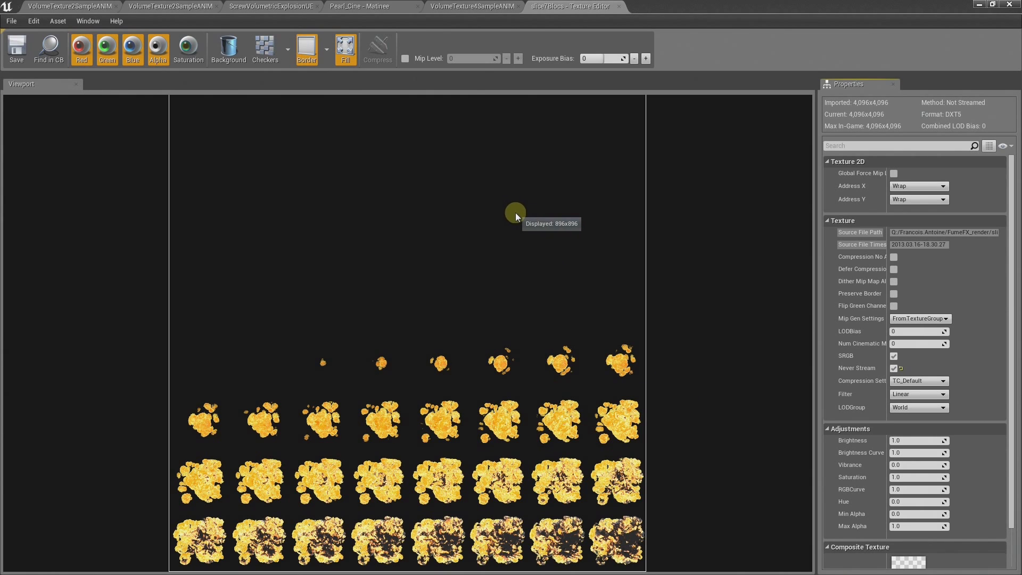
mouse_move(606, 359)
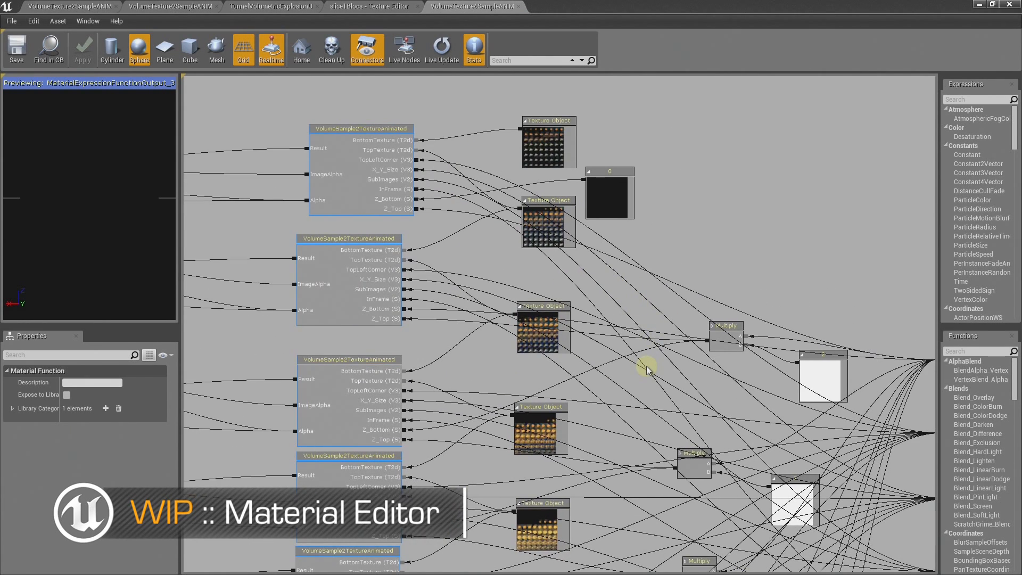
mouse_move(666, 376)
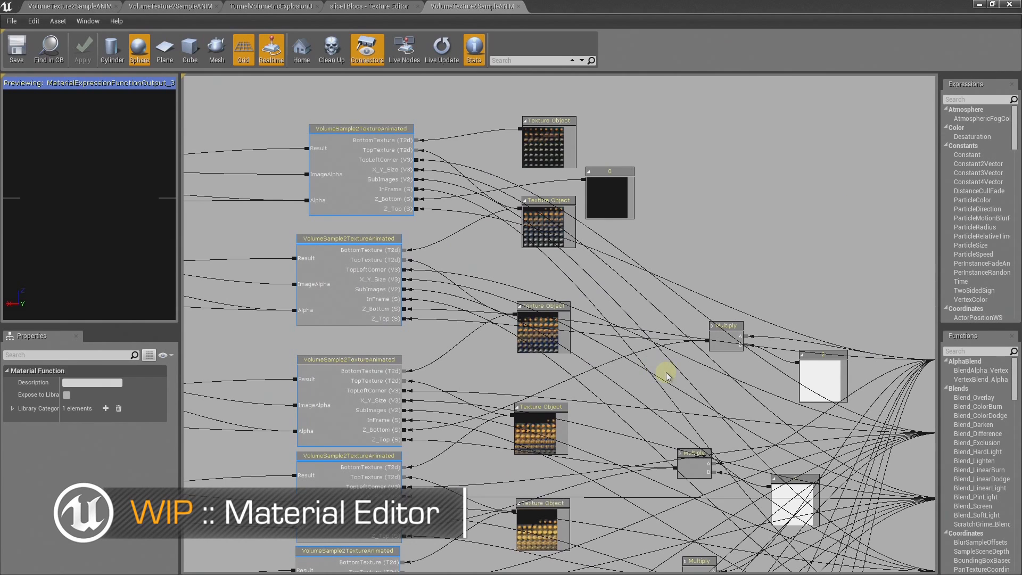
mouse_move(660, 377)
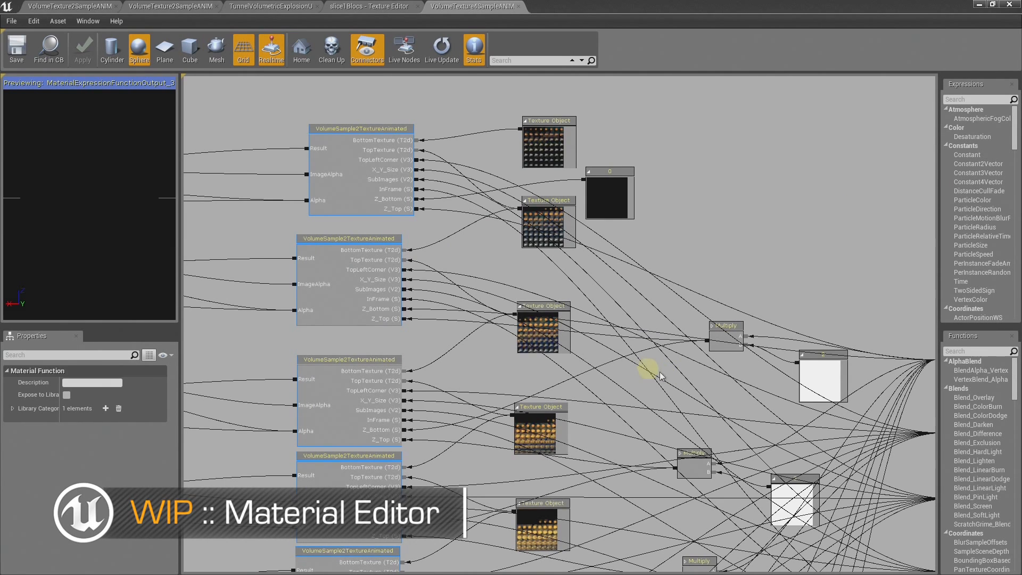
mouse_move(651, 233)
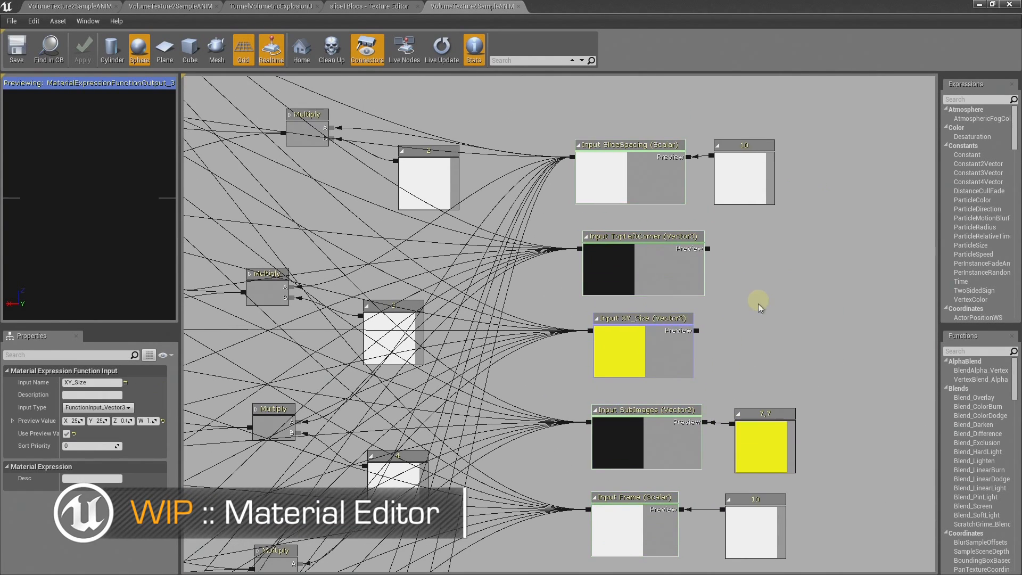
mouse_move(688, 255)
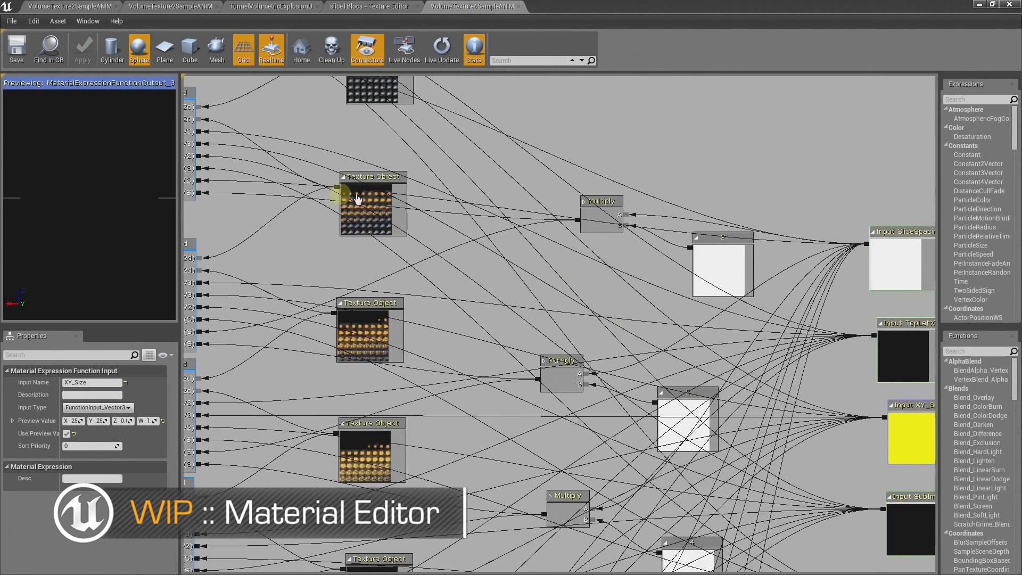
Step: Show the TunnelVolumetricExplosion GPU sprite emitter bursting 500 particles in Cascade
click(270, 6)
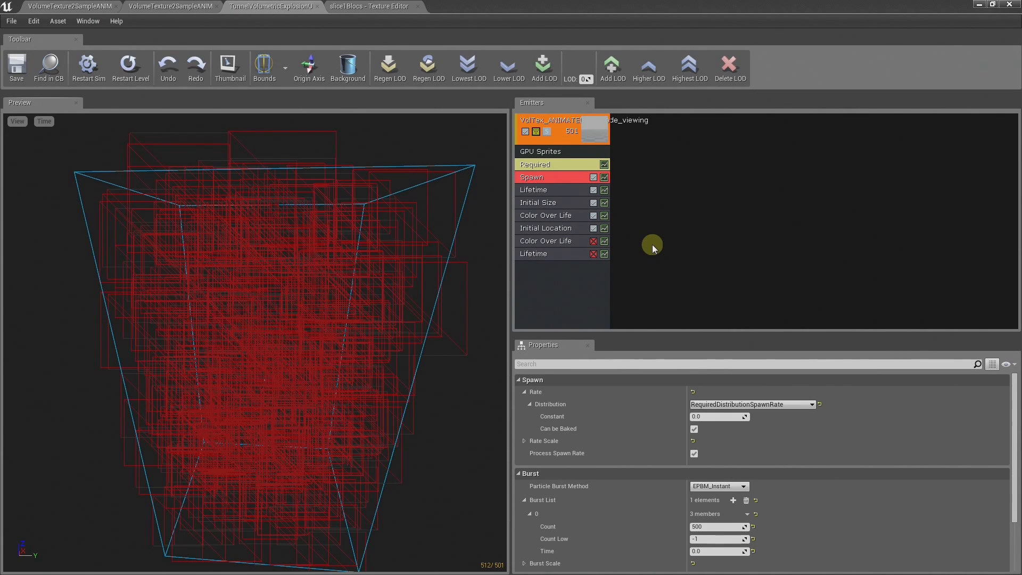
mouse_move(609, 205)
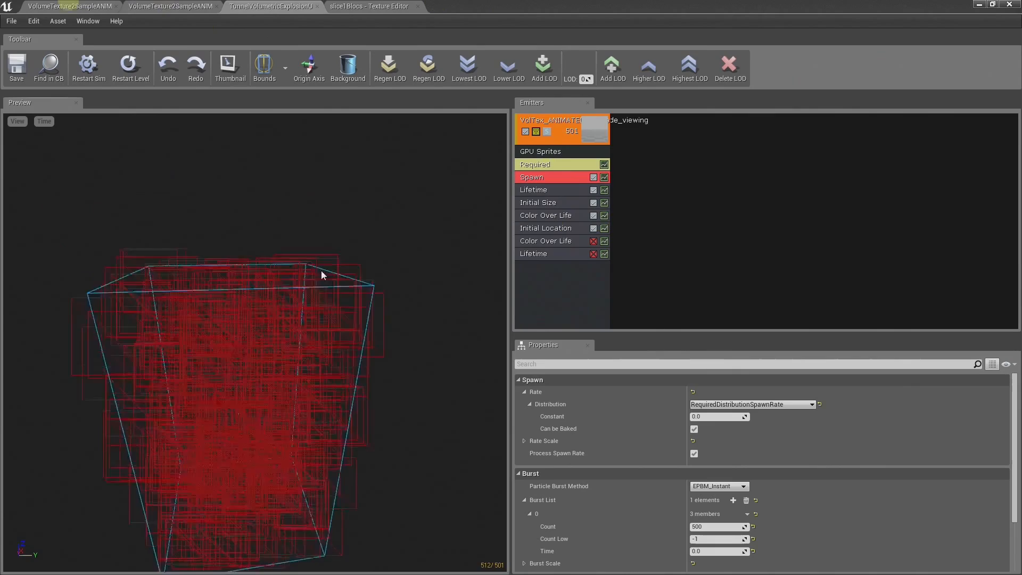
Step: Change the Burst List count from 500 to 2000 particles
drag(320, 274, 353, 325)
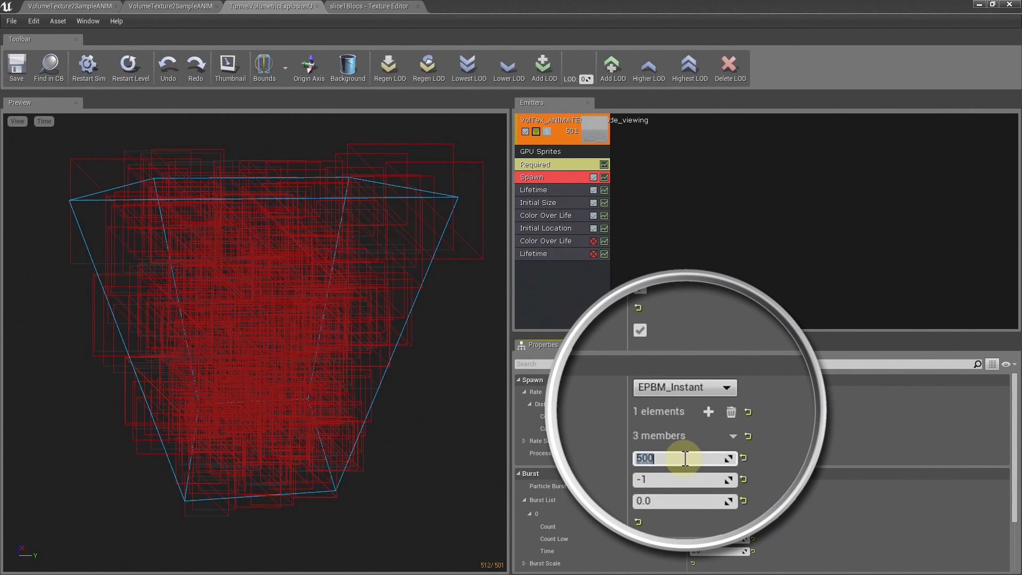
text(20)
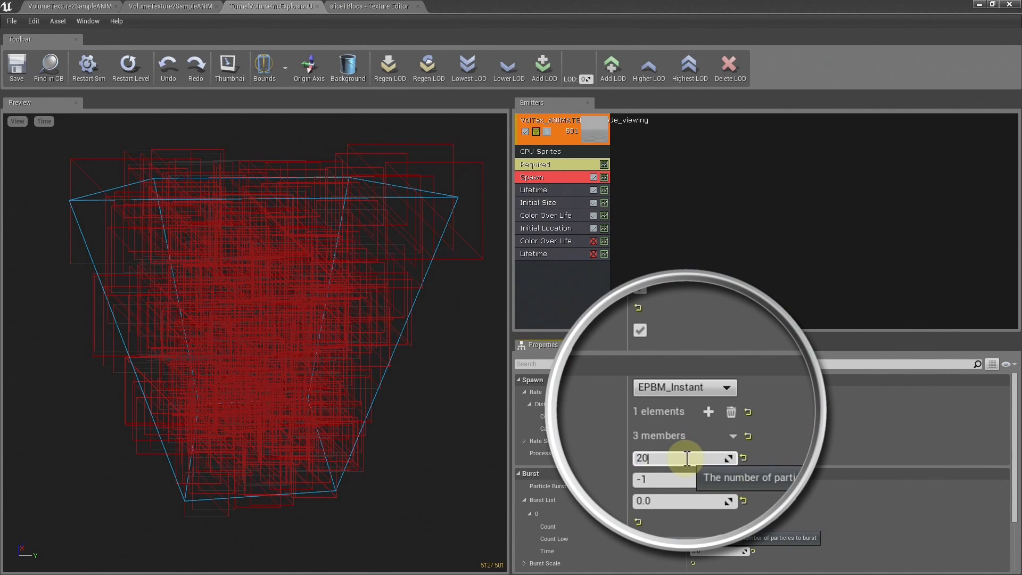
text(2000)
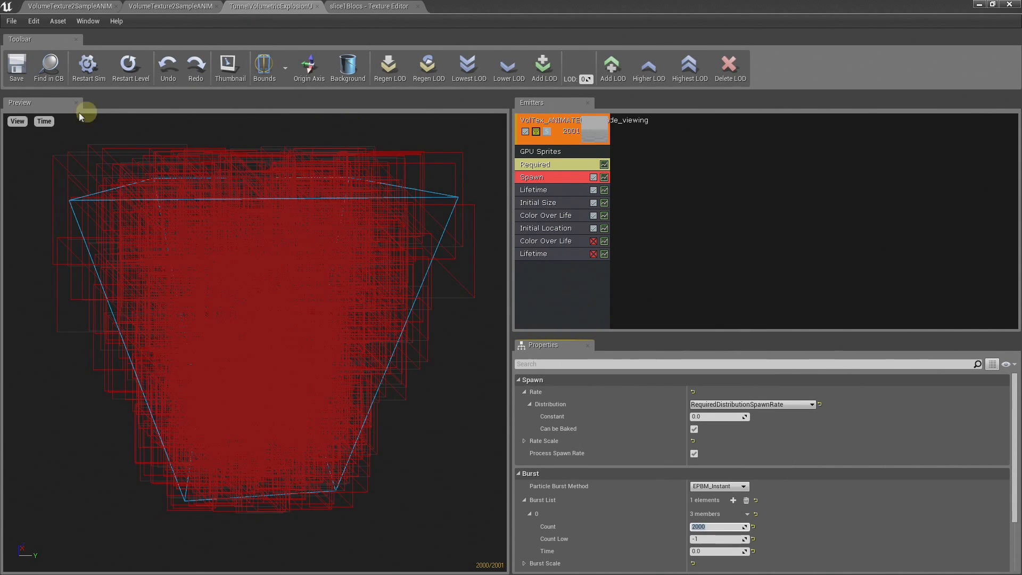
Step: Render the preview lit so the 2000-particle burst appears as a fiery volumetric explosion
click(17, 121)
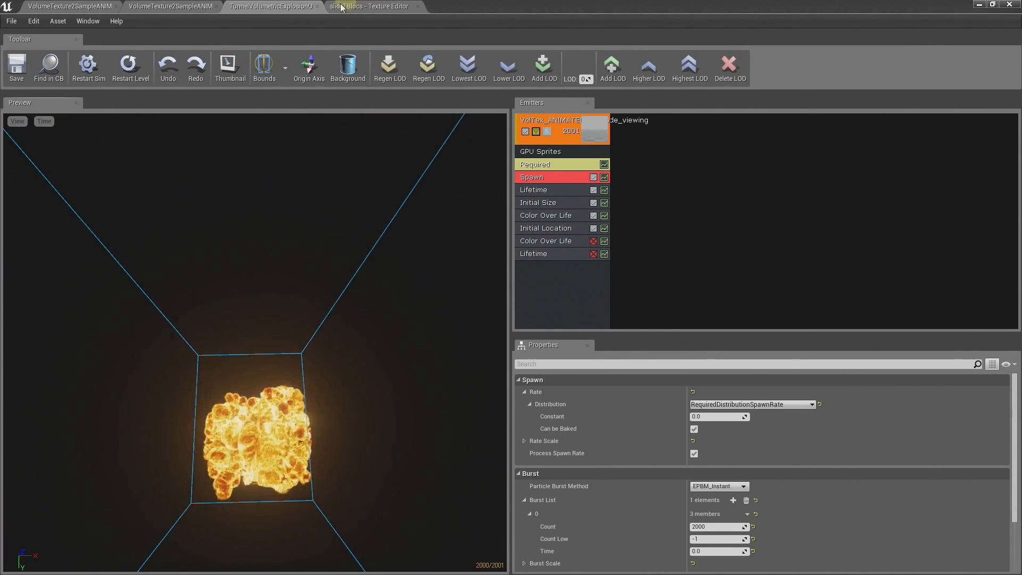
Step: Back in the Infiltrator level, scrub Matinee to the tunnel explosion near 115 seconds
click(370, 6)
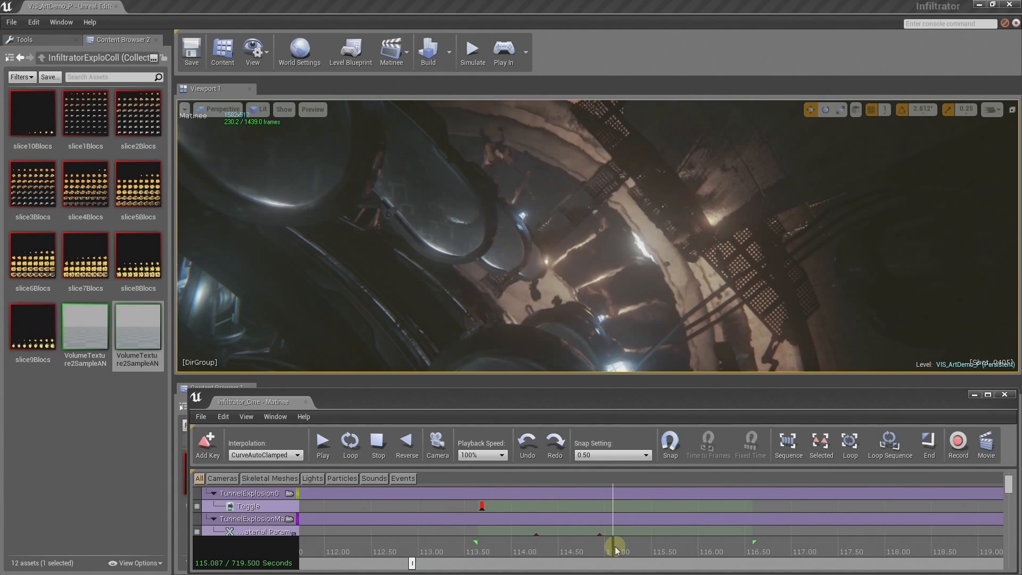
drag(617, 546, 586, 546)
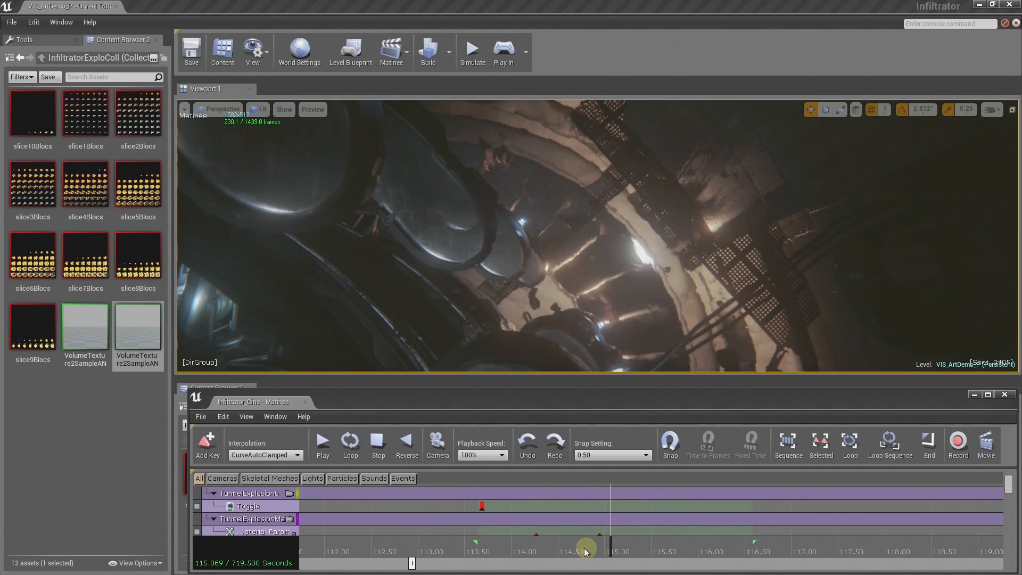